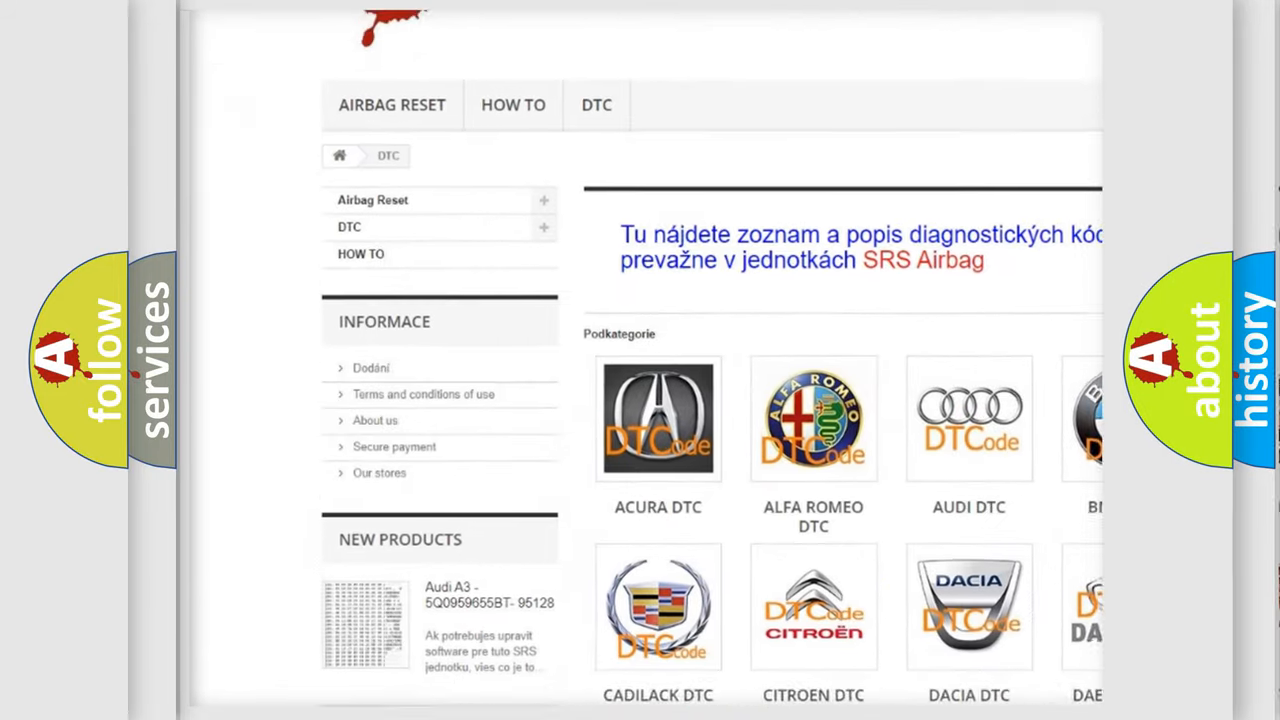
scroll(down, 3)
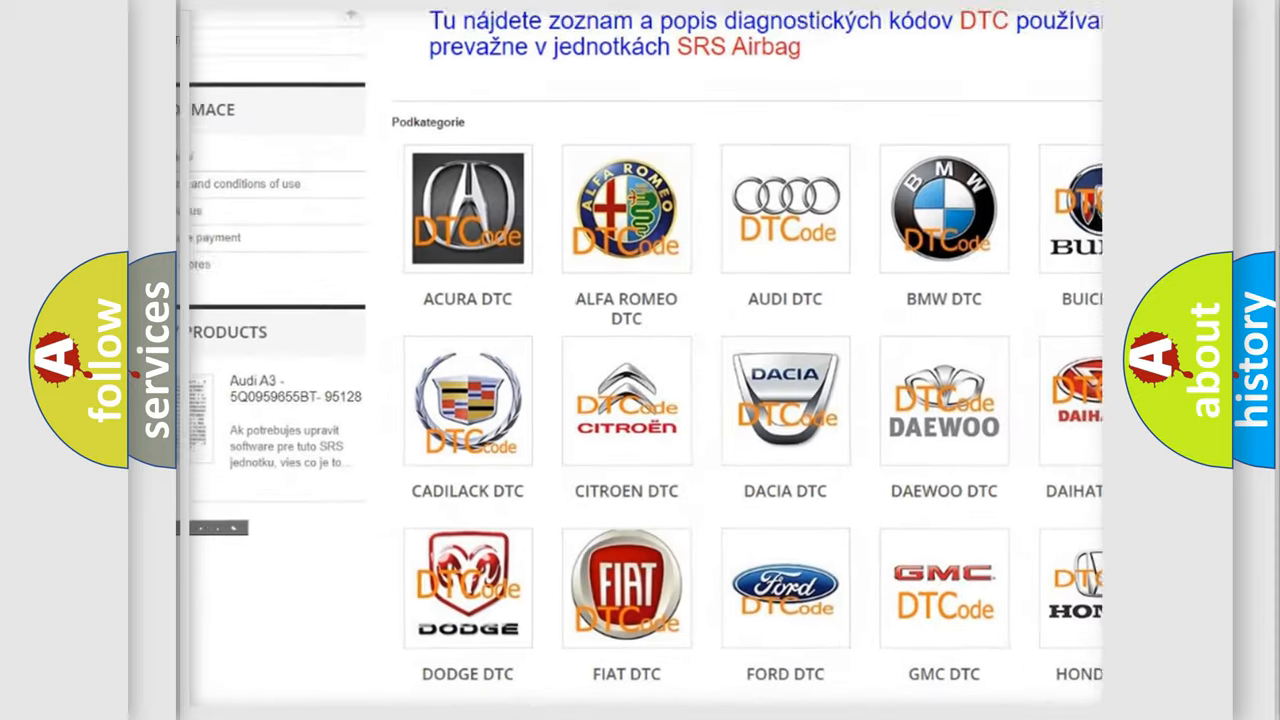
scroll(down, 3)
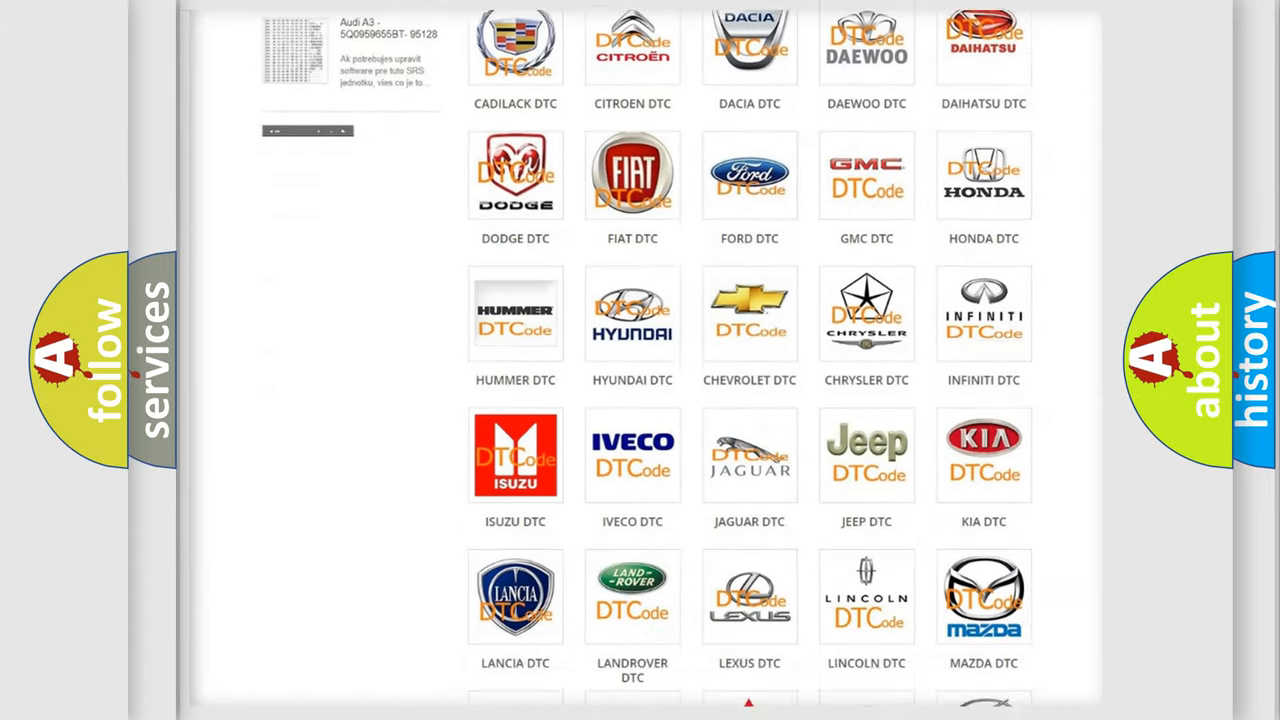
scroll(down, 3)
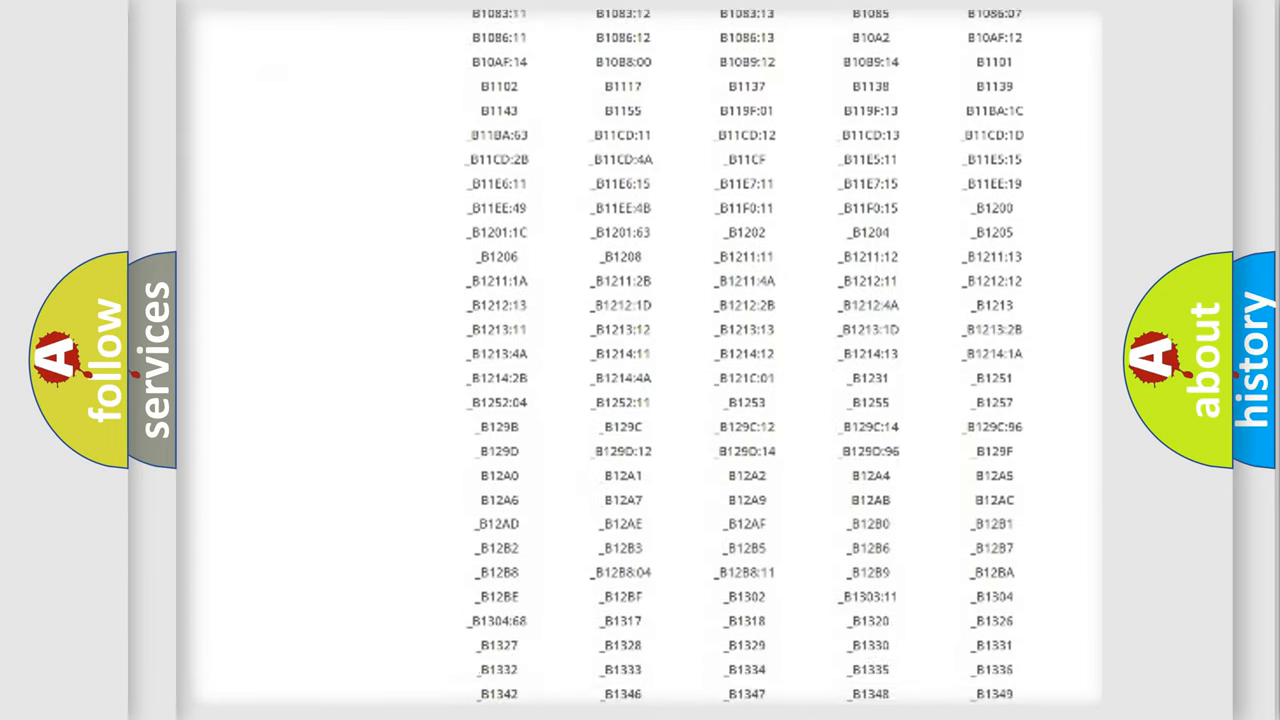
scroll(down, 3)
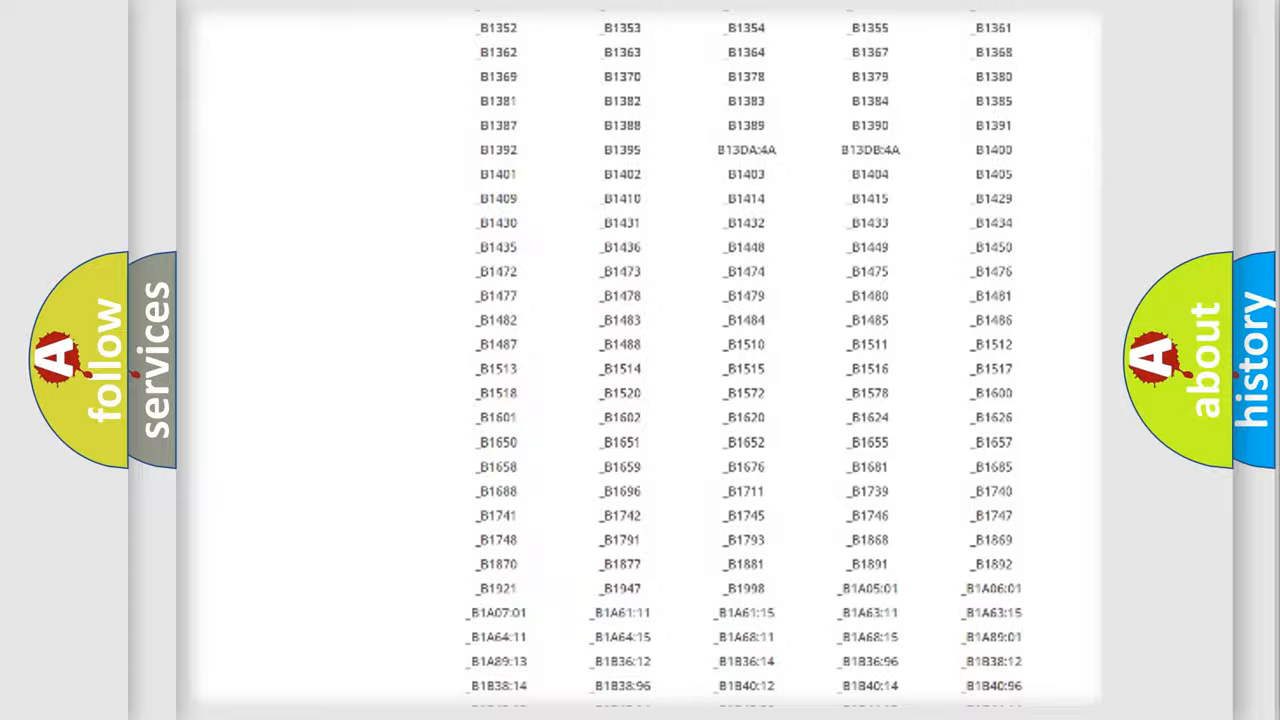